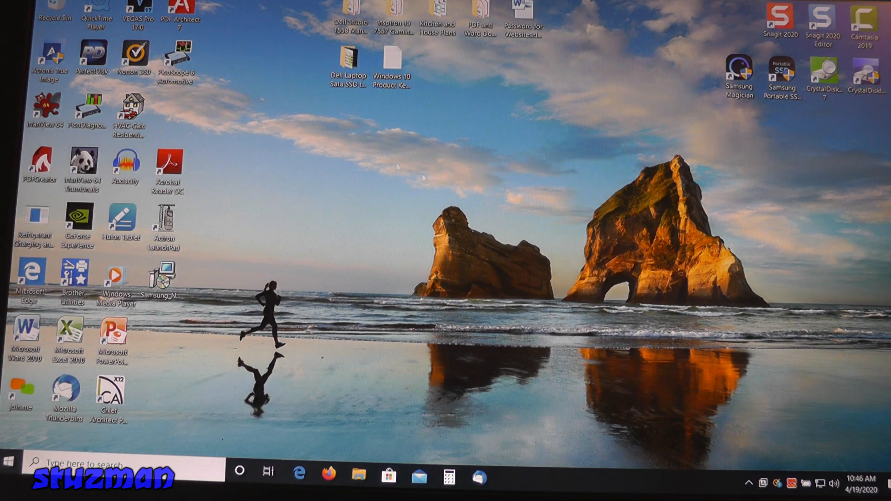
pyautogui.moveTo(385, 214)
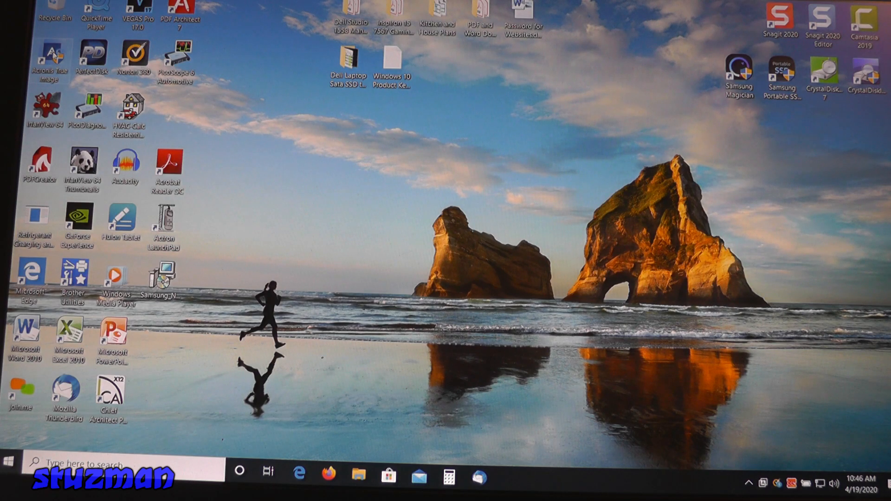
# Launch Acronis True Image 2020 and approve the User Account Control prompt.
pyautogui.doubleClick(48, 53)
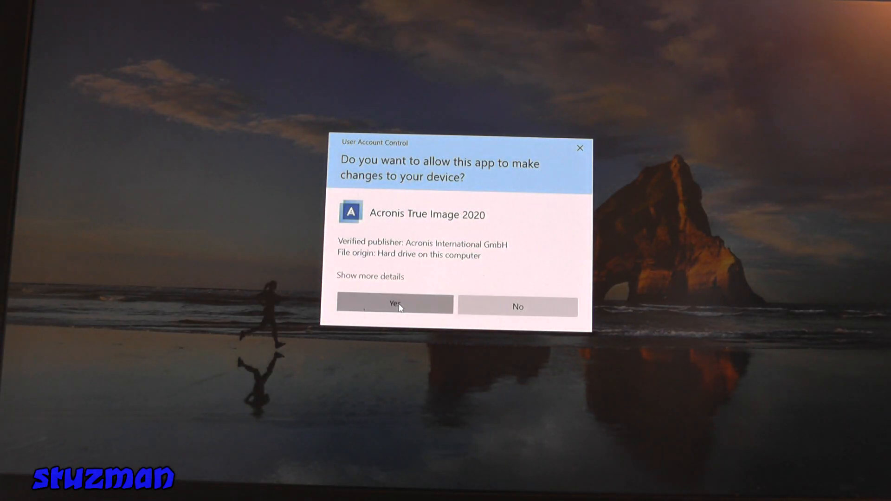
pyautogui.click(394, 306)
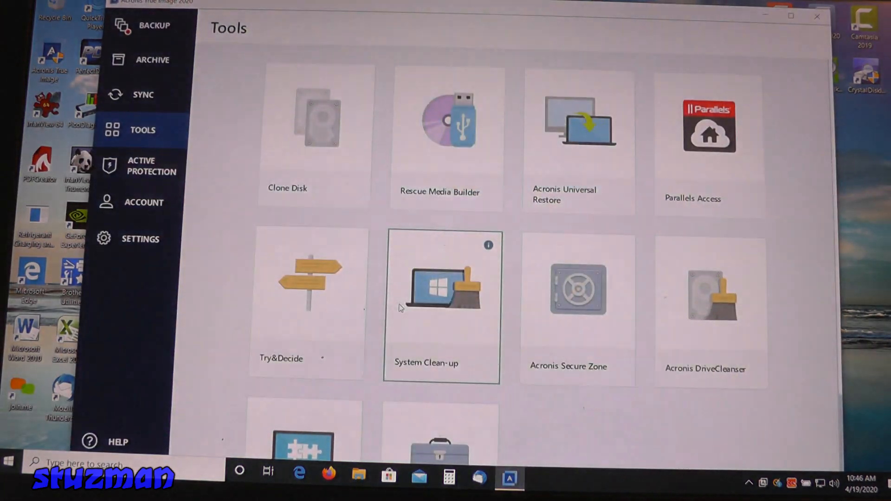
pyautogui.moveTo(321, 119)
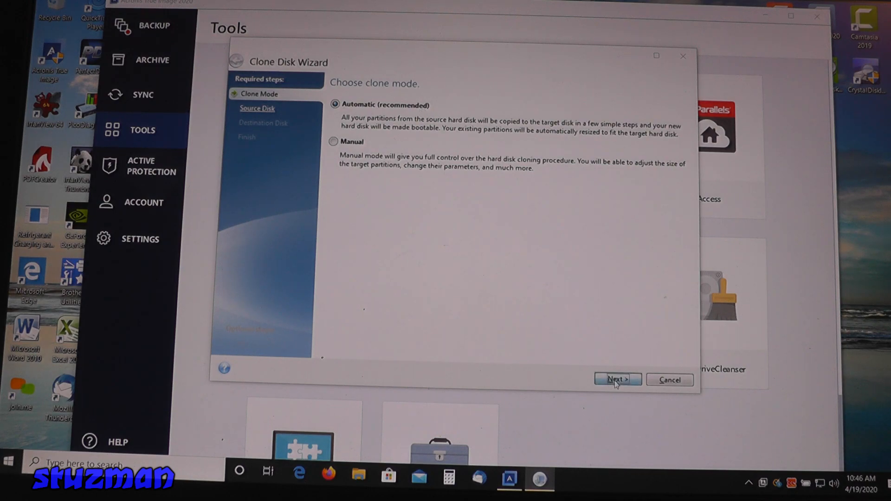
# Keep Automatic clone mode and choose the 238.5 GB SanDisk Disk 1 as source.
pyautogui.click(617, 379)
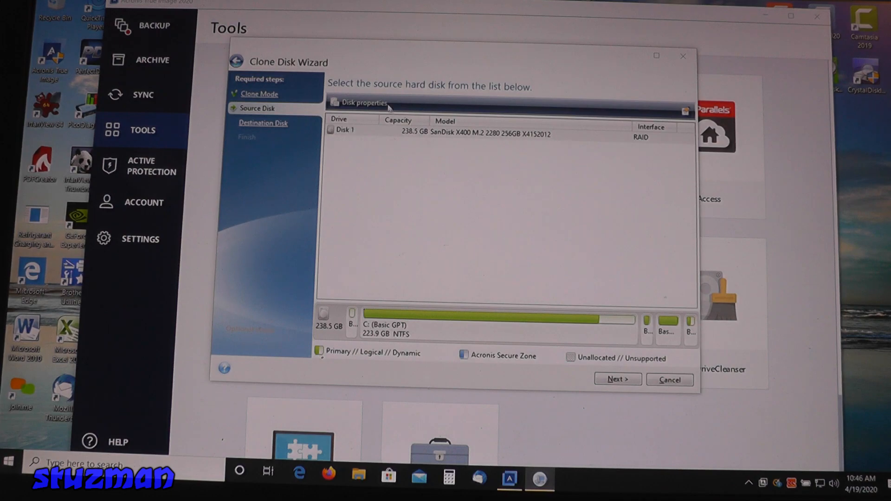
pyautogui.moveTo(583, 208)
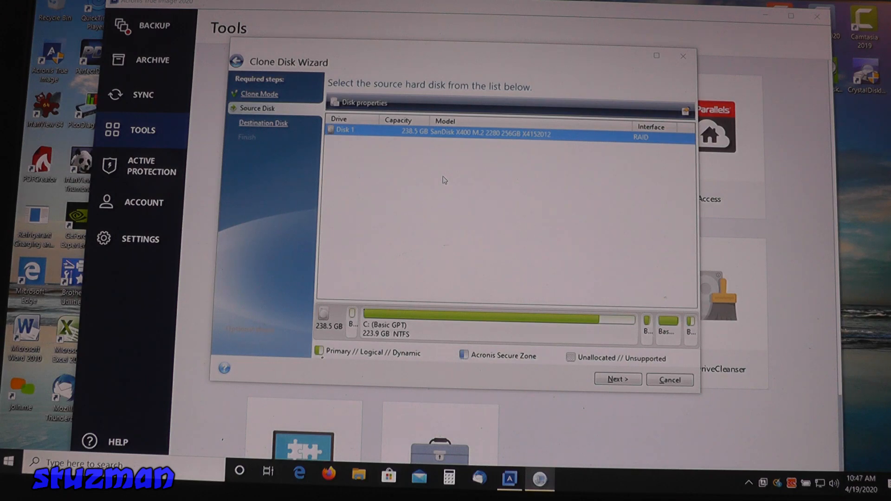
pyautogui.moveTo(425, 137)
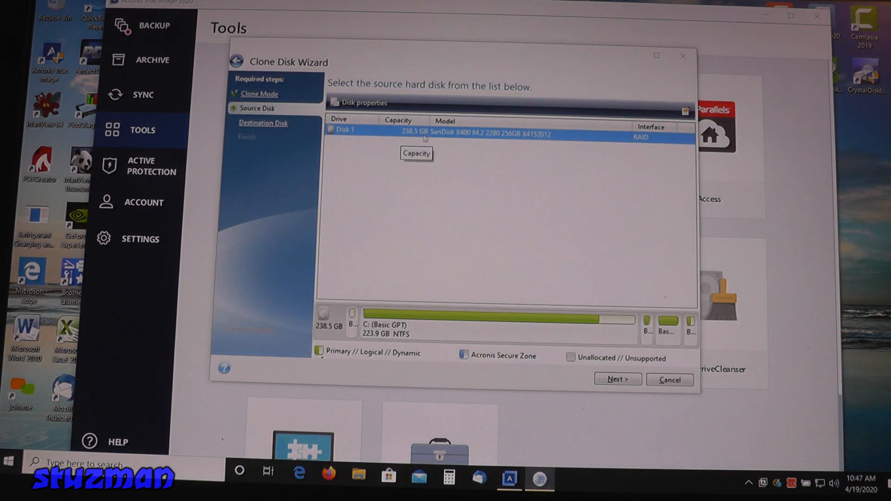
pyautogui.moveTo(552, 140)
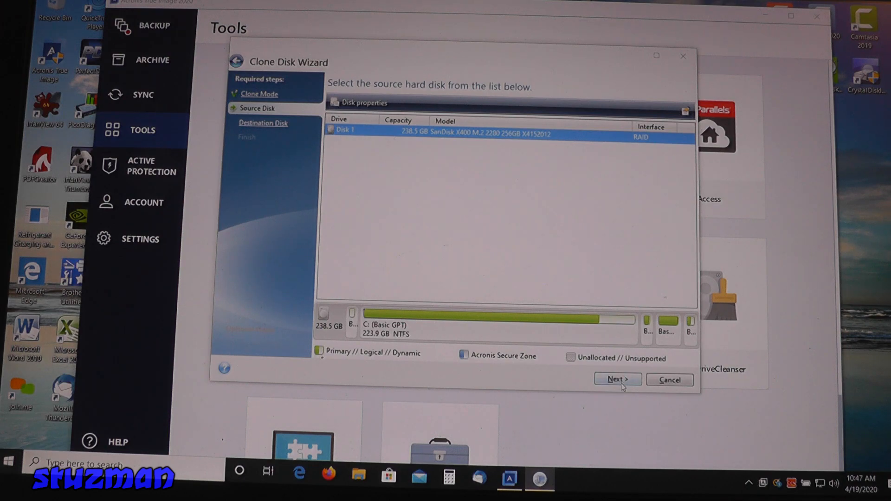
pyautogui.click(617, 379)
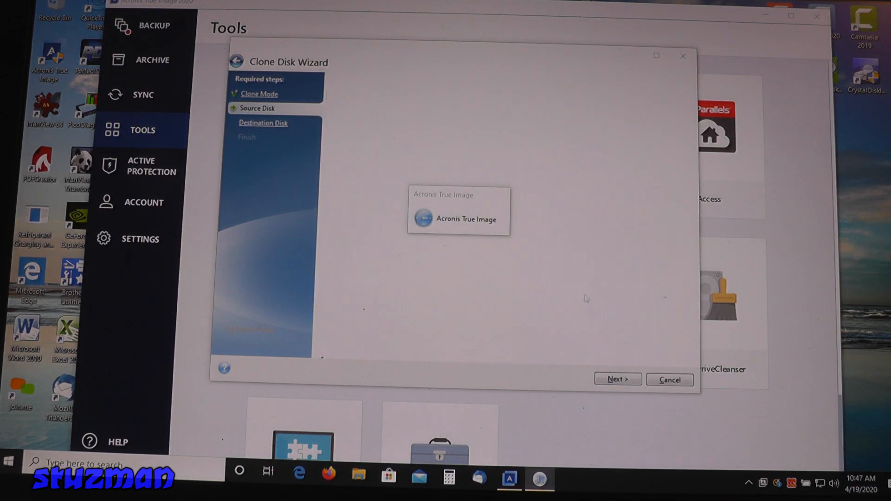
pyautogui.moveTo(582, 276)
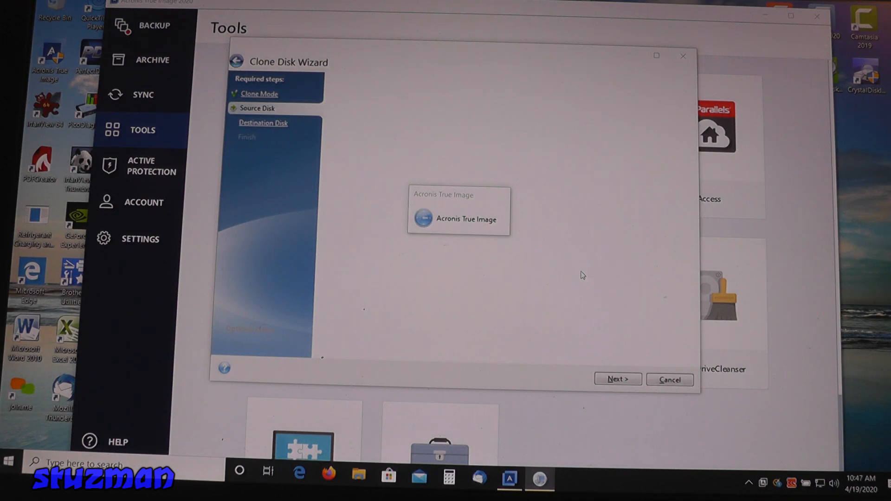
# Choose Disk 2, the 931.5 GB NVMe Samsung SSD 970, as the clone destination.
pyautogui.click(617, 380)
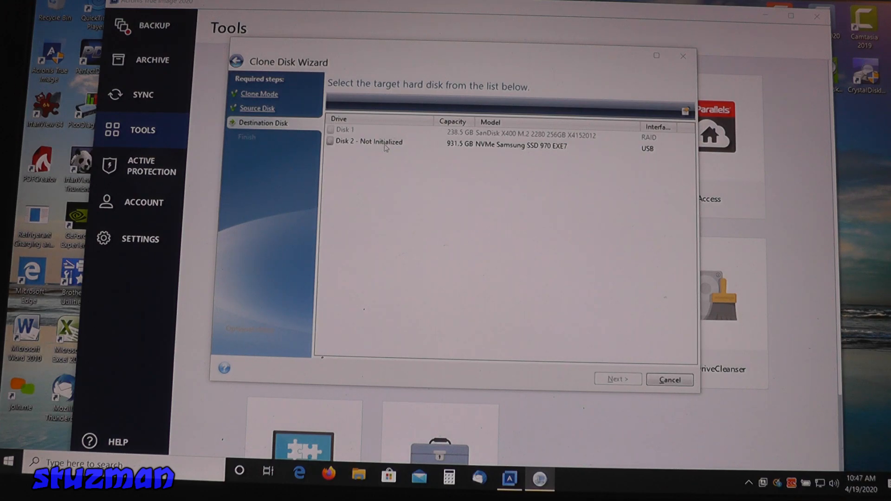
pyautogui.click(370, 141)
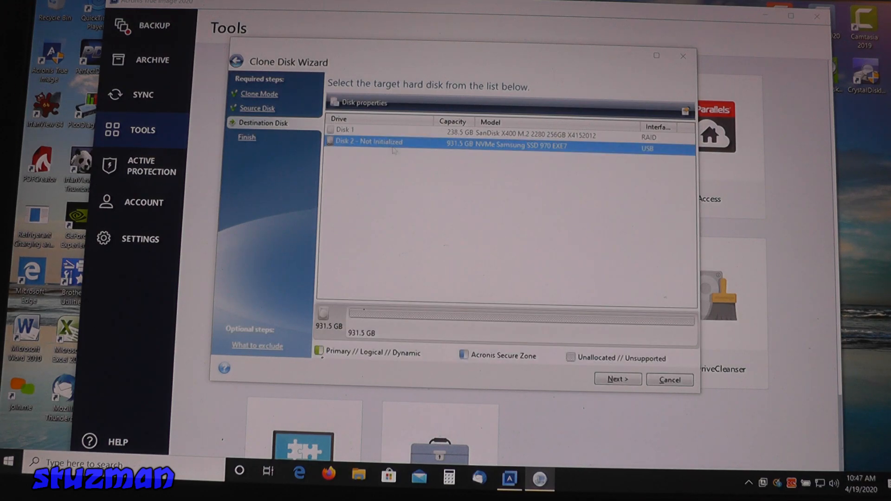
pyautogui.moveTo(499, 150)
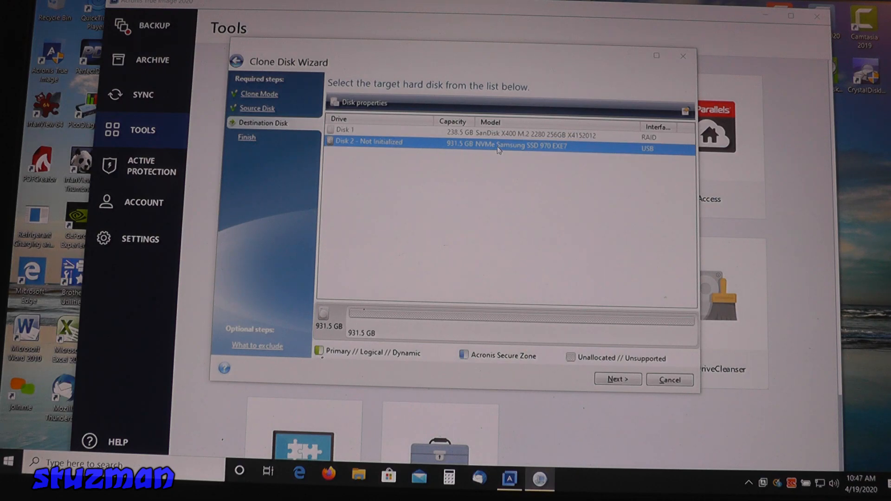
pyautogui.click(617, 379)
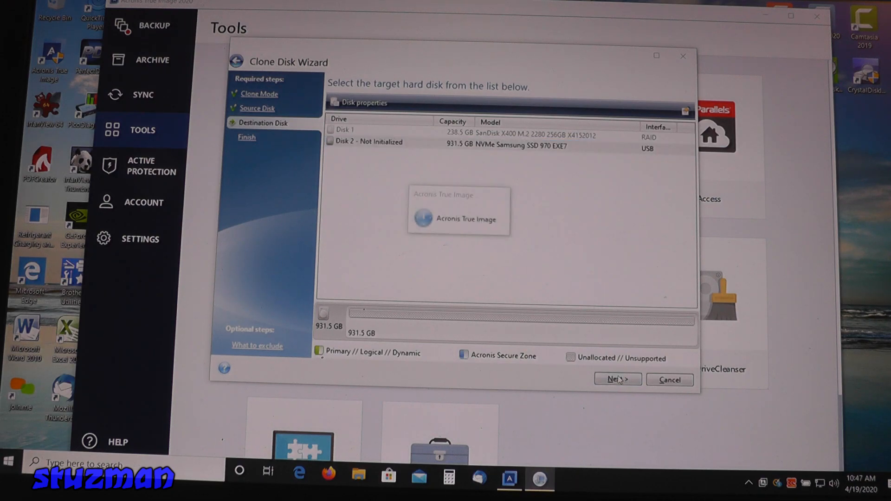
pyautogui.moveTo(582, 286)
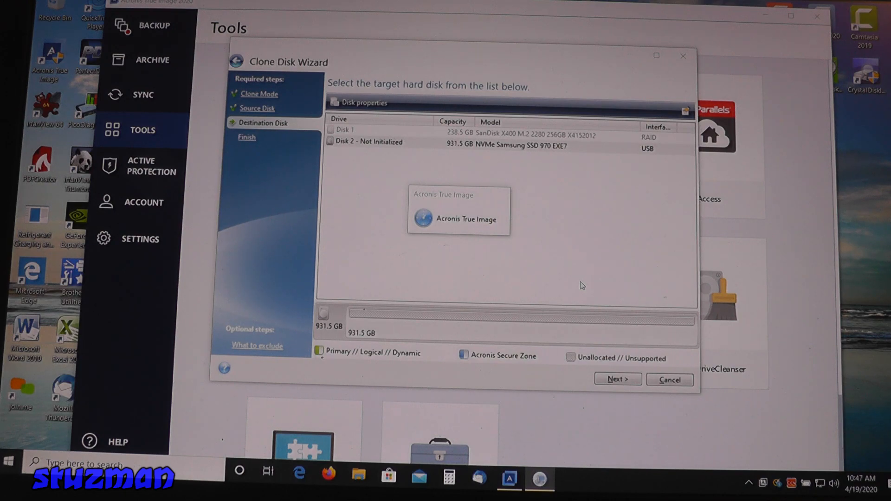
# Advance to the Summary showing Disk 1 cloning to Disk 2 with 916.9 GB C:.
pyautogui.click(617, 379)
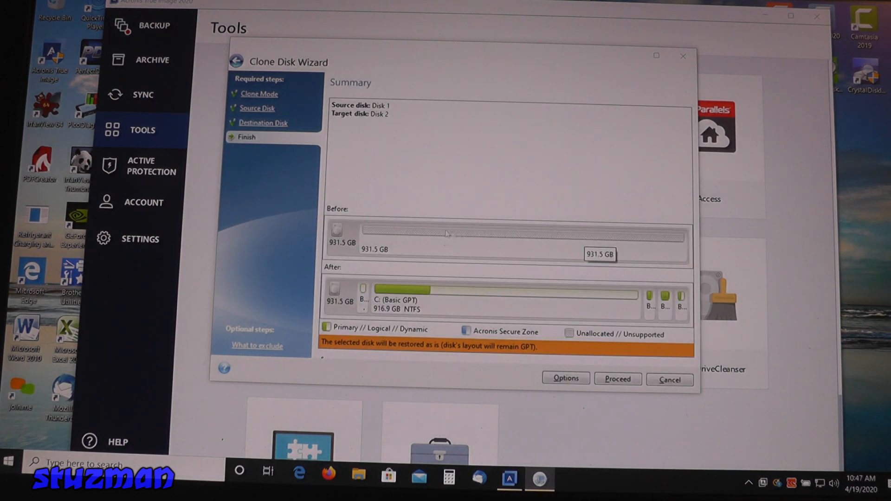
pyautogui.moveTo(514, 251)
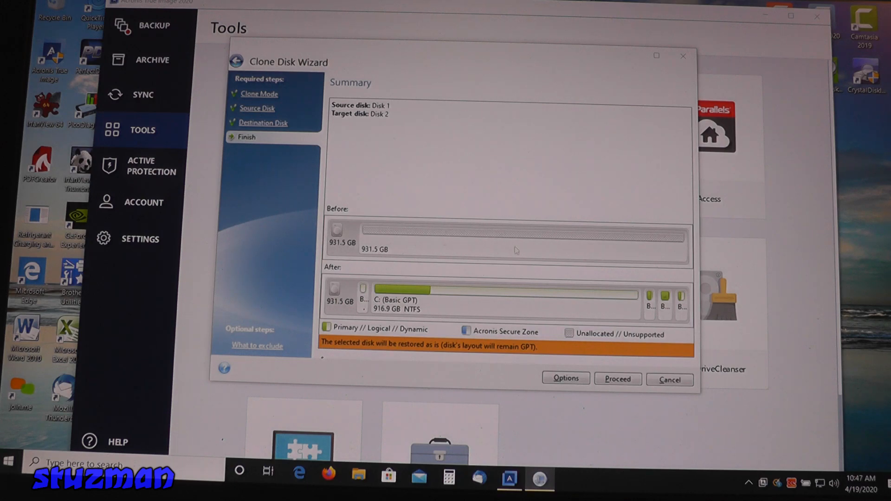
pyautogui.moveTo(513, 234)
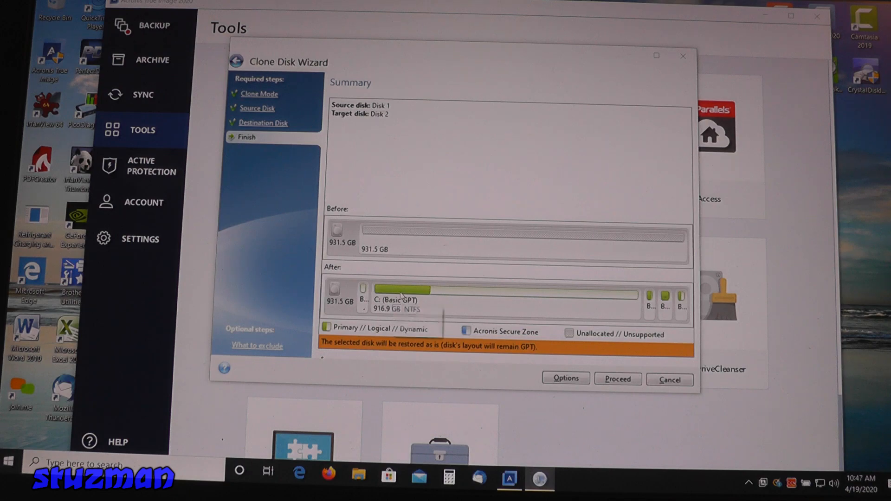
pyautogui.moveTo(648, 299)
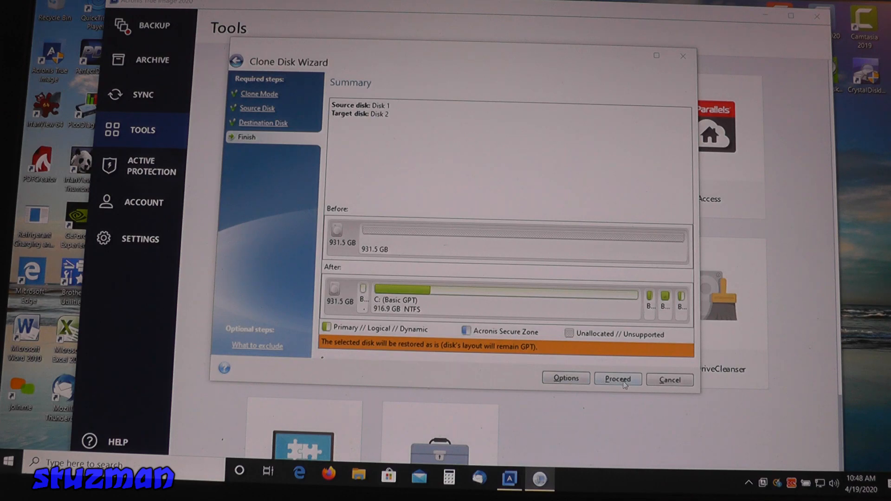
# Run the clone onto the Samsung disk and dismiss the success message.
pyautogui.click(618, 378)
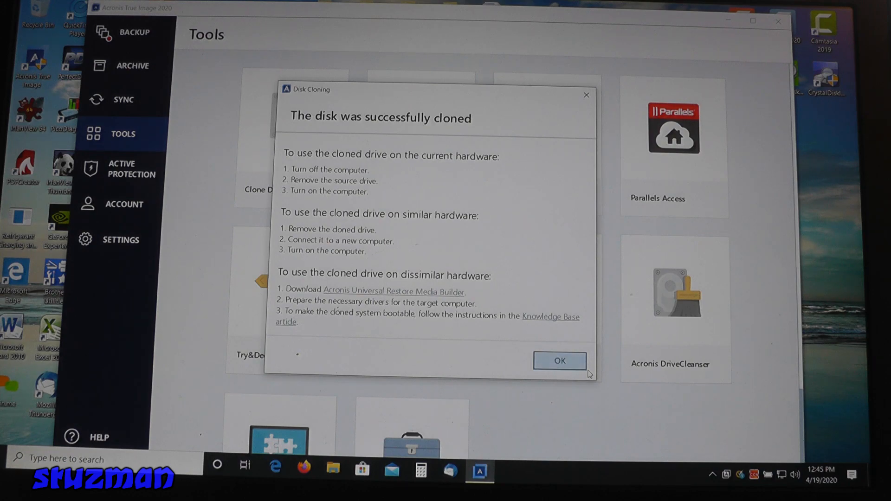
pyautogui.click(558, 361)
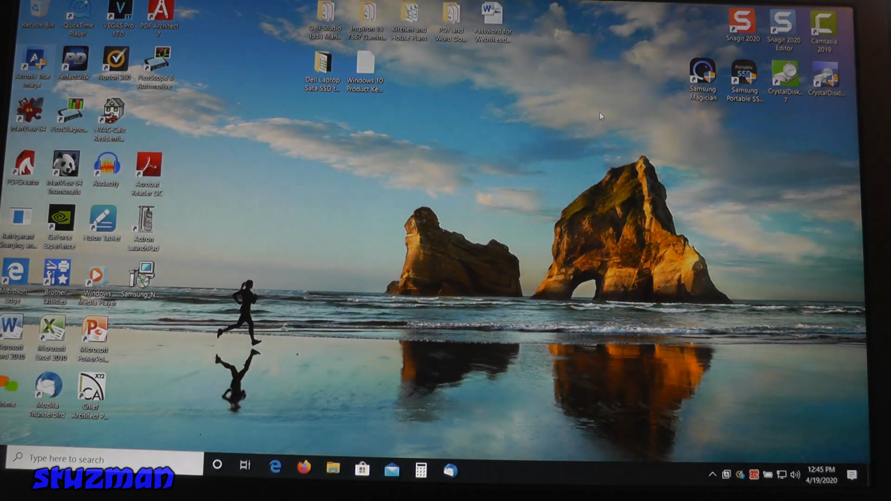
pyautogui.moveTo(426, 244)
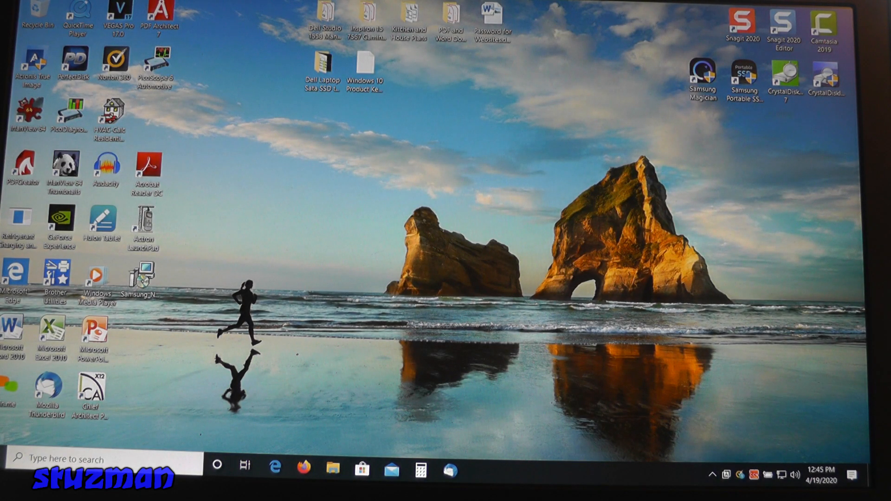
pyautogui.click(217, 466)
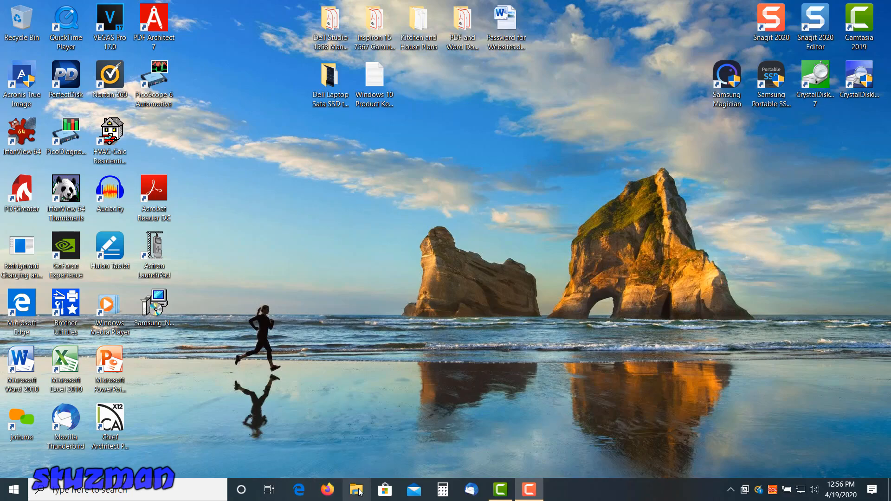
pyautogui.moveTo(385, 460)
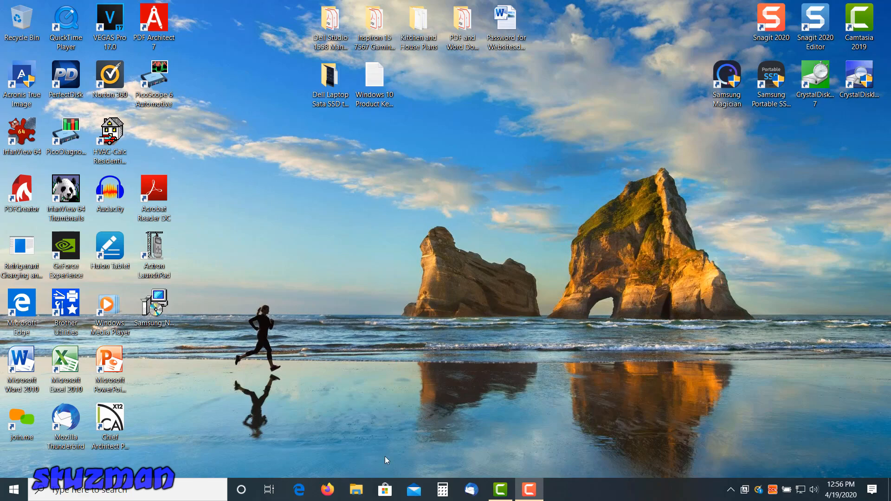
pyautogui.click(356, 489)
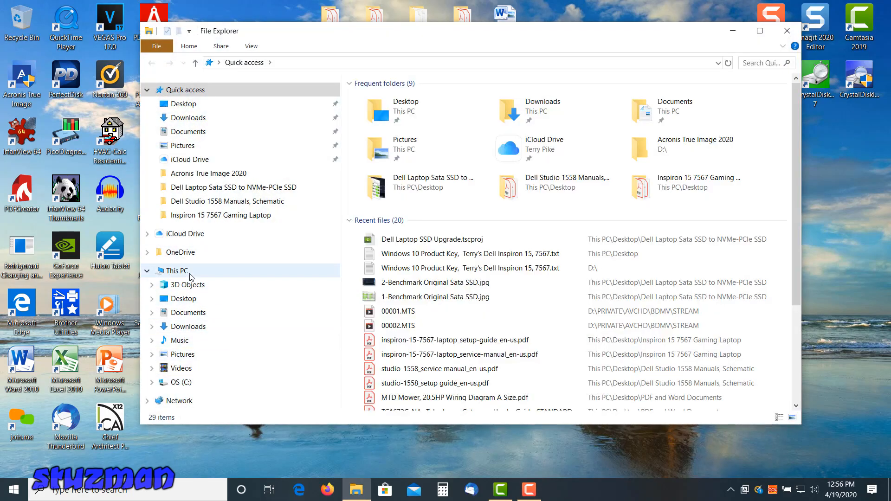
pyautogui.click(177, 270)
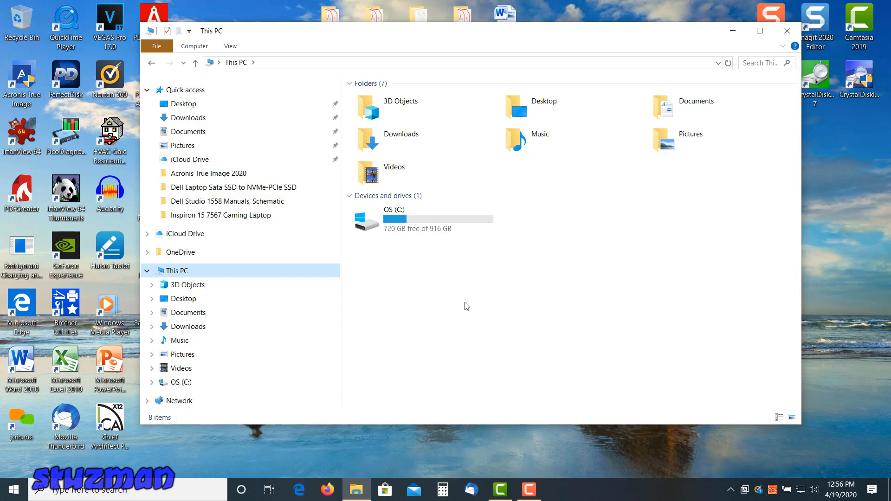
pyautogui.moveTo(513, 287)
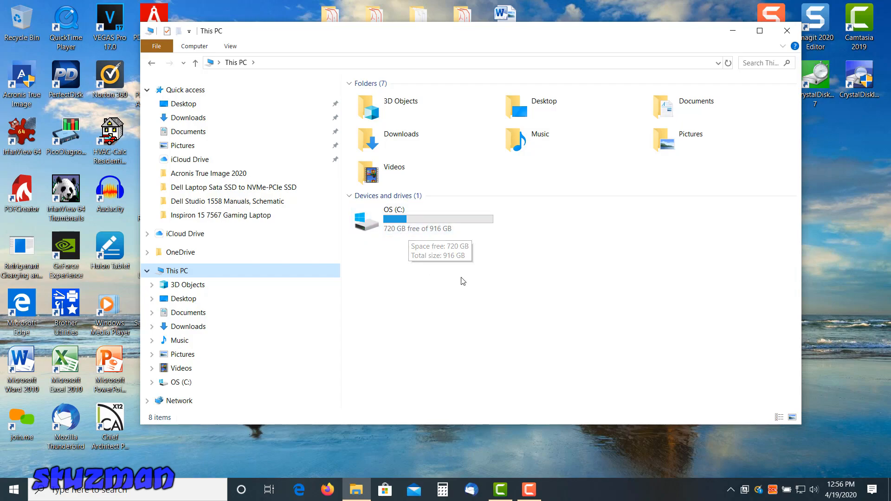
pyautogui.click(787, 31)
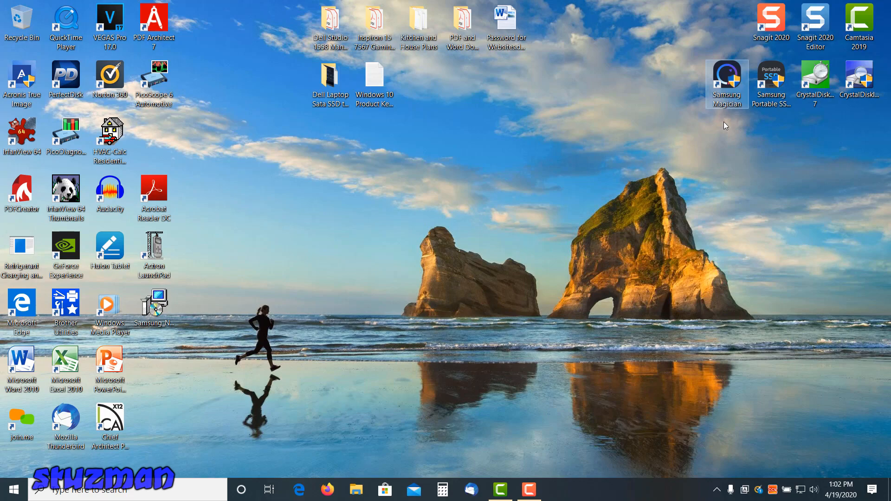
pyautogui.moveTo(628, 142)
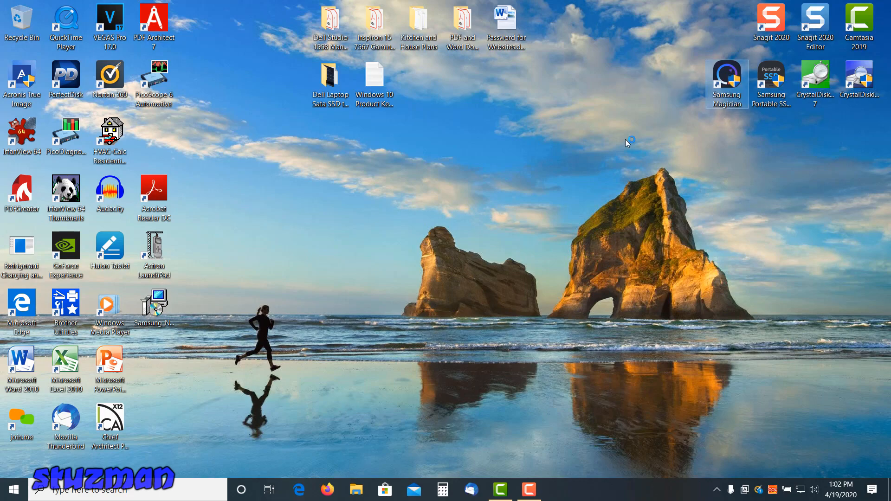
# Launch Samsung Magician and view the Samsung SSD 970 overview with benchmark results.
pyautogui.doubleClick(727, 79)
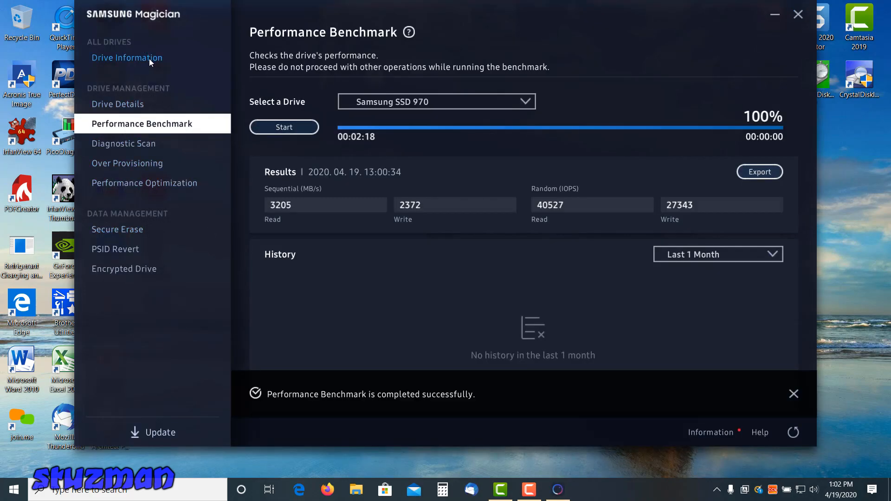
pyautogui.click(127, 57)
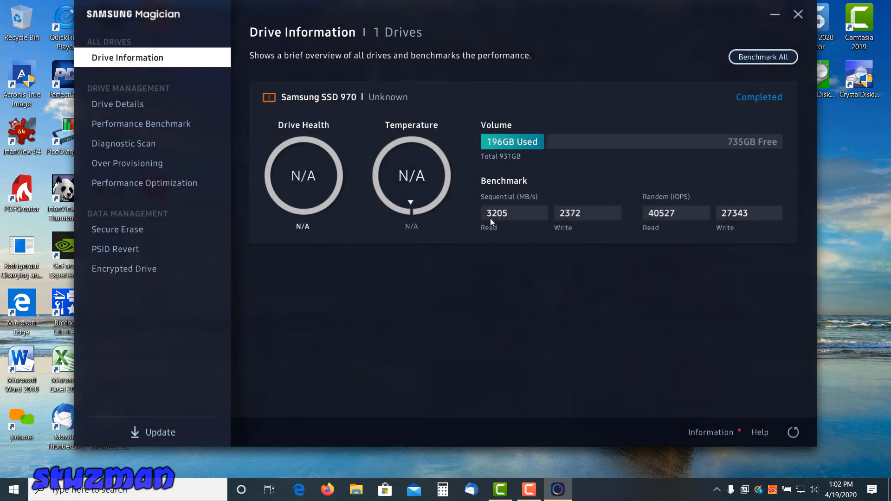
pyautogui.moveTo(518, 223)
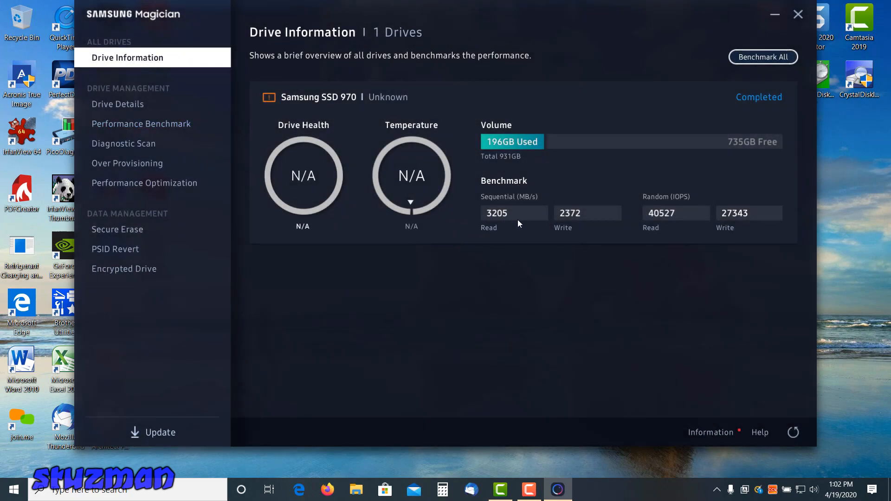
pyautogui.moveTo(527, 212)
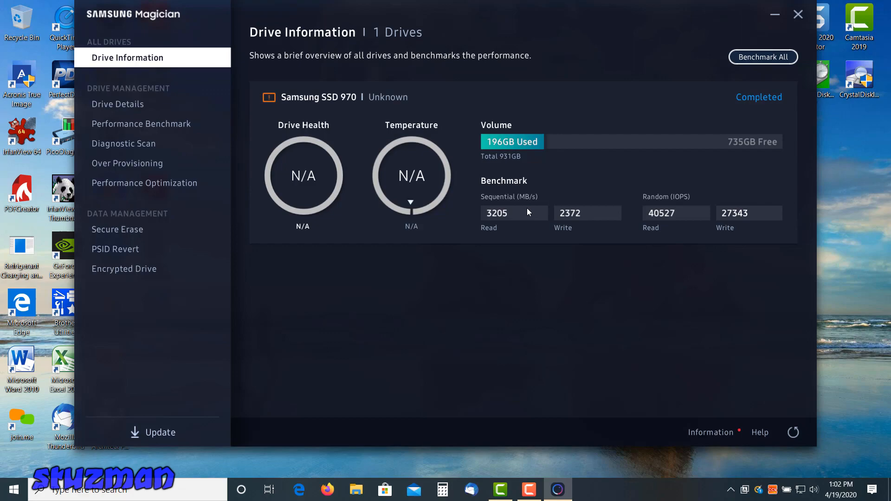
pyautogui.moveTo(117, 104)
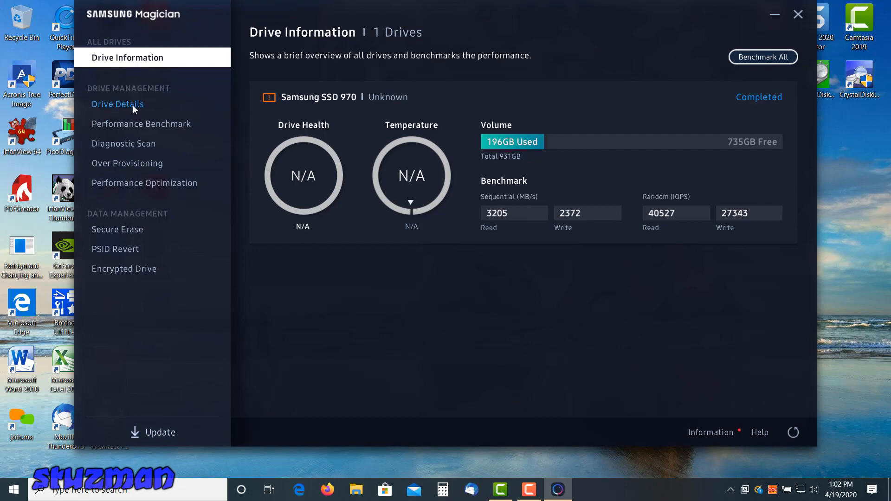
# Show the Samsung SSD 970 details: firmware EXE7, C: with 196 GB used.
pyautogui.click(117, 104)
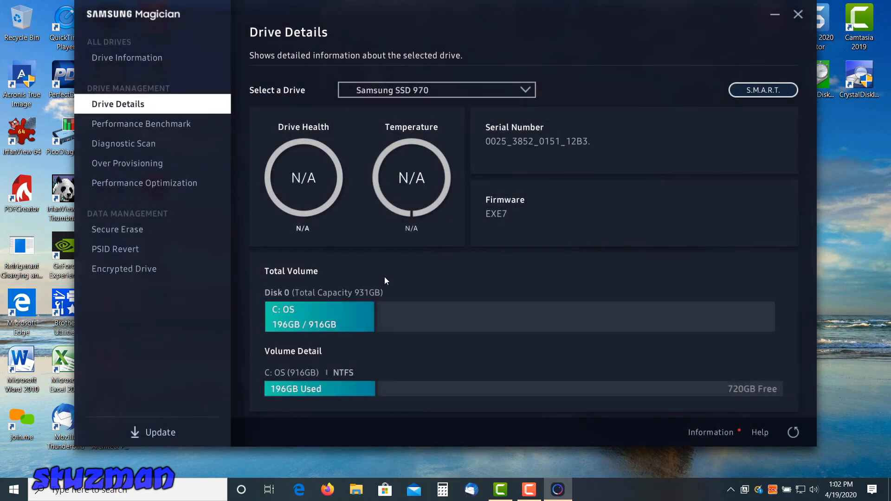
pyautogui.moveTo(534, 206)
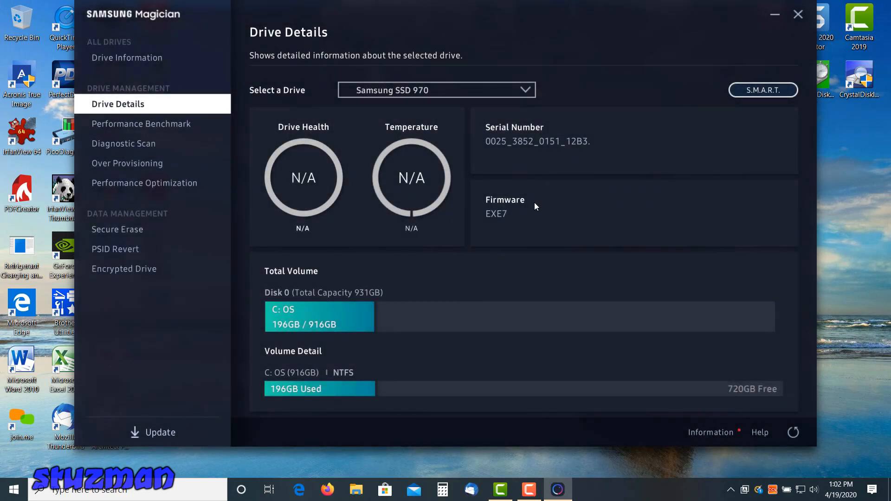
pyautogui.moveTo(503, 226)
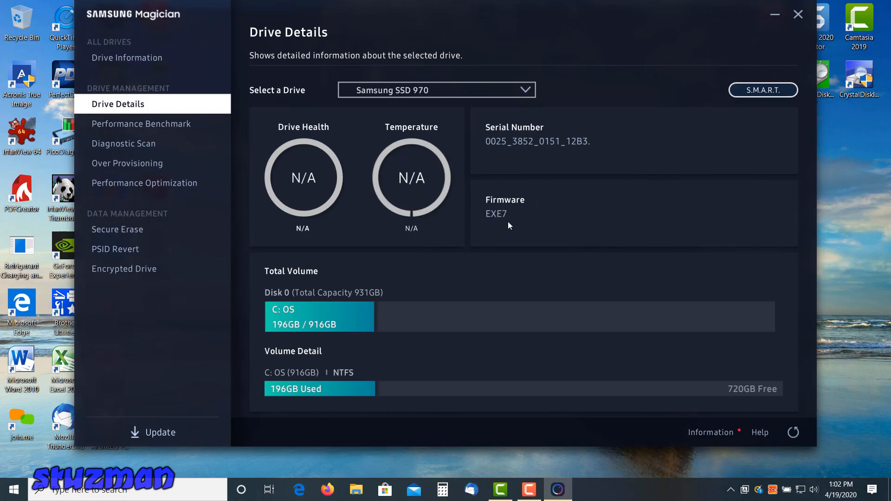
pyautogui.moveTo(511, 224)
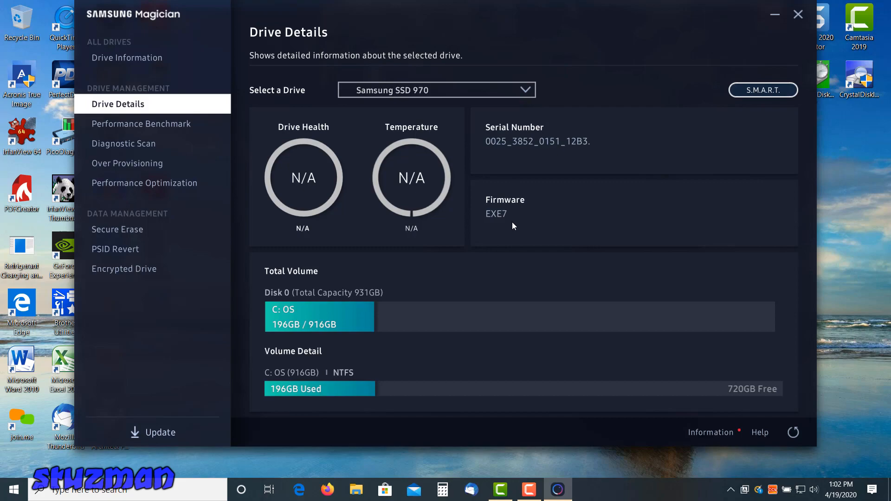
pyautogui.moveTo(607, 207)
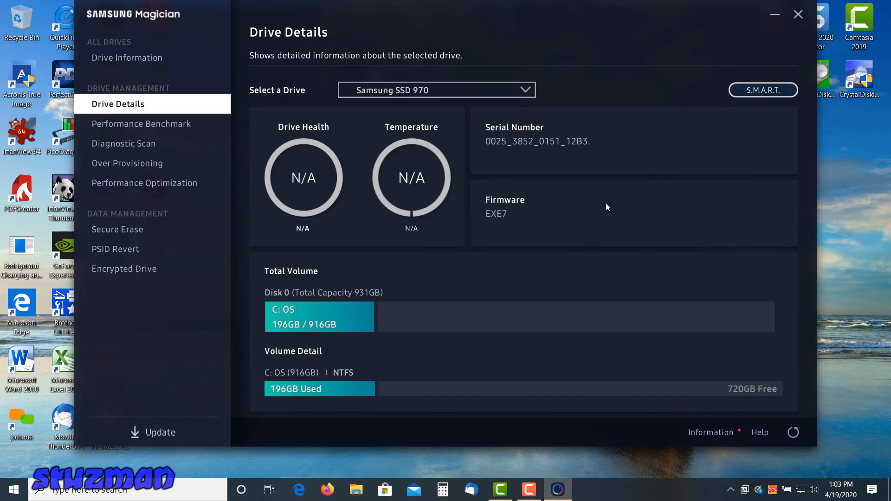
pyautogui.moveTo(650, 197)
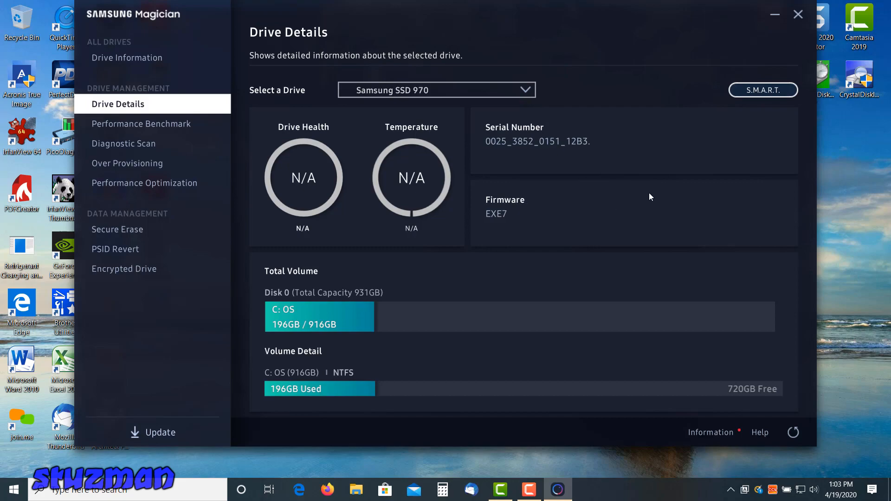
pyautogui.moveTo(633, 200)
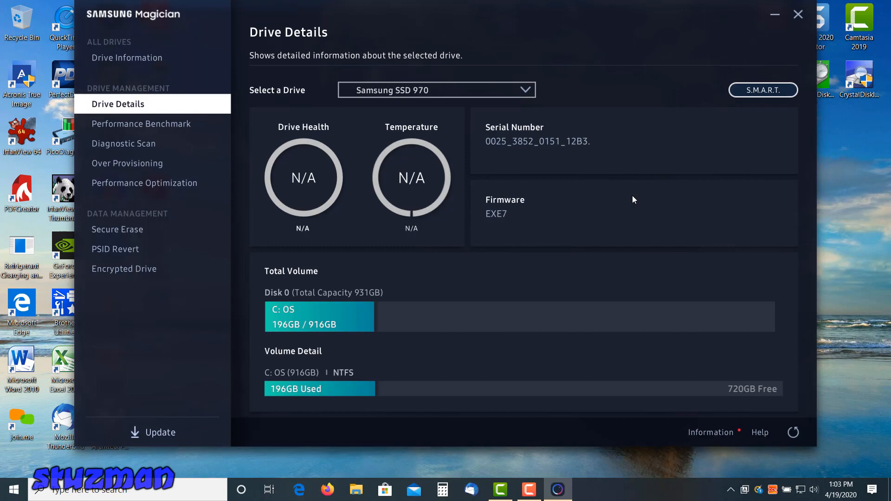
pyautogui.moveTo(798, 37)
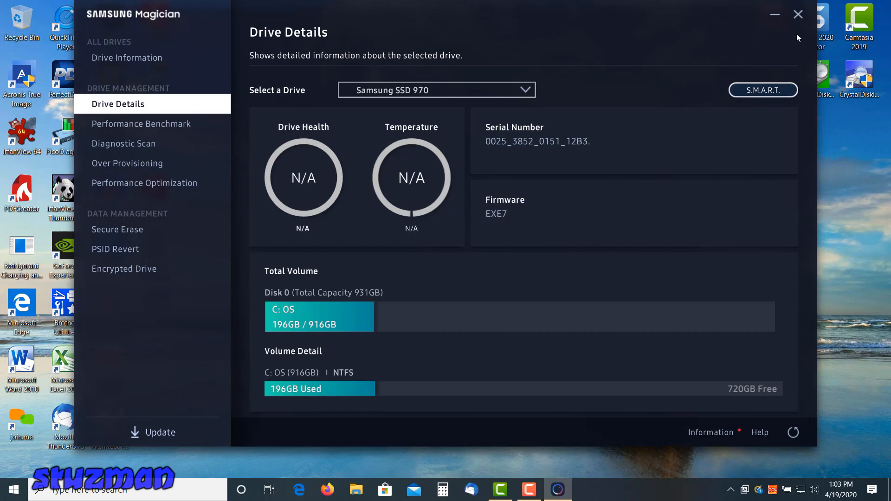